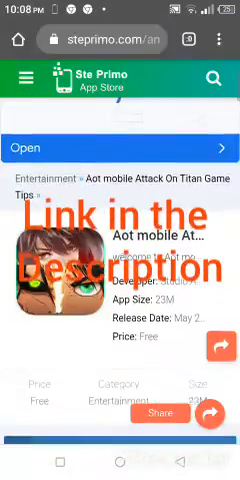
Step: Scroll the Aot mobile Attack On Titan page to the Download Apk and Google Play buttons
scroll("down", 3)
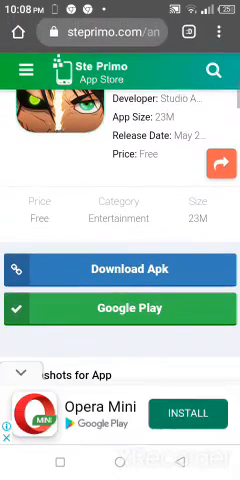
scroll("up", 3)
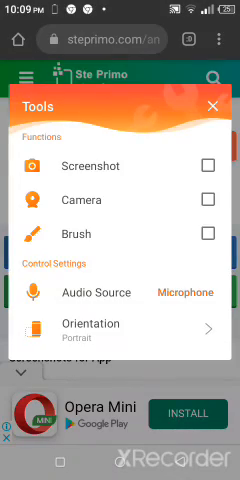
Step: Dismiss the XRecorder Tools overlay to uncover the game page
left_click(215, 105)
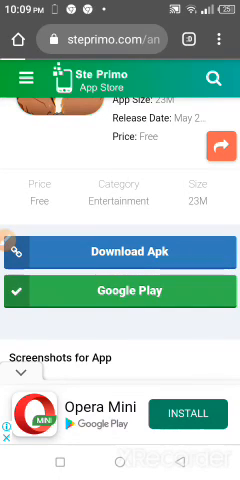
Step: Scroll the 'Your APK is Ready to download' page down to the Download APK button
scroll("down", 3)
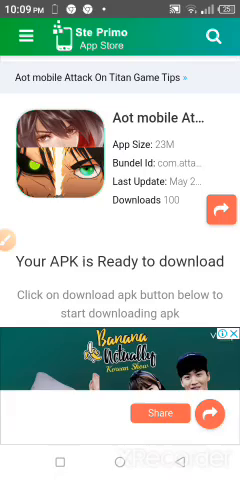
scroll("down", 3)
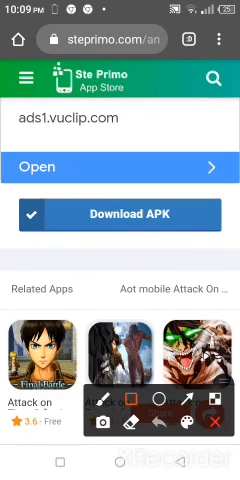
Step: Start the APK download and browse Chrome's Downloads list of downloaded files
left_click_drag(30, 200, 220, 240)
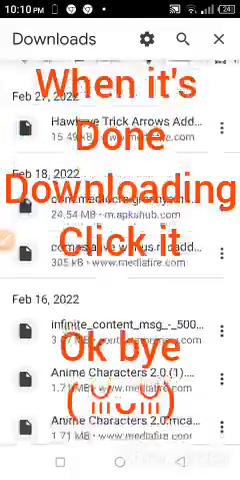
scroll("up", 3)
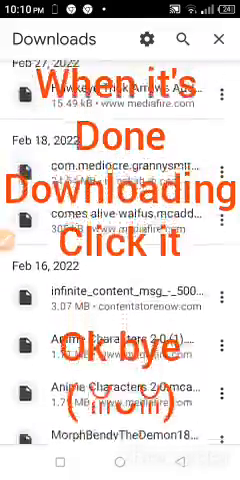